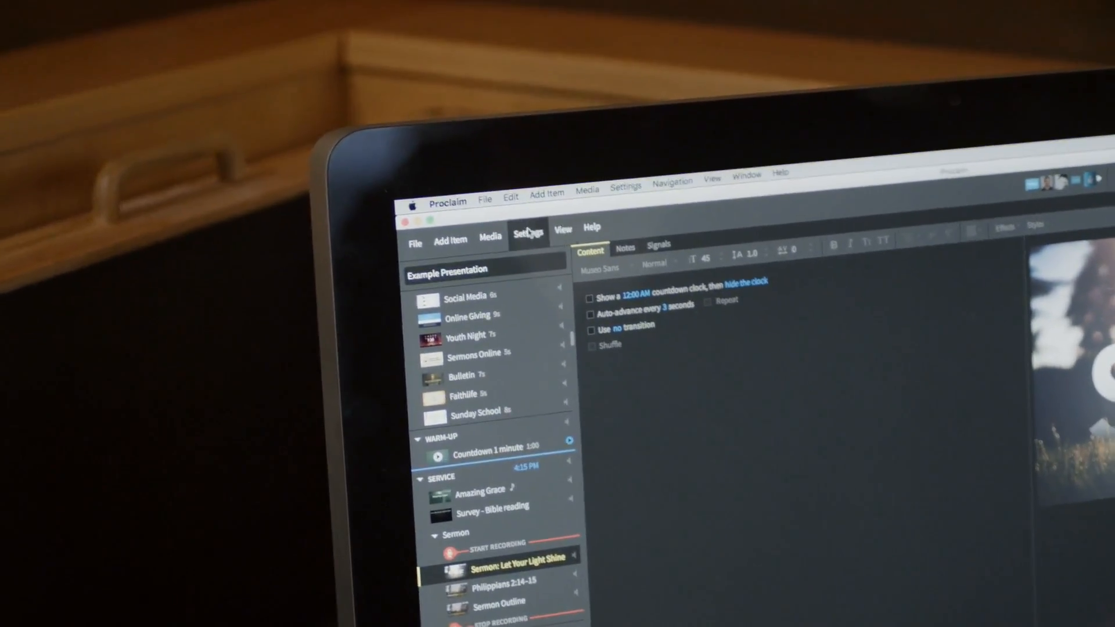
# Step: Open the Audio category from the Settings list
pyautogui.click(528, 242)
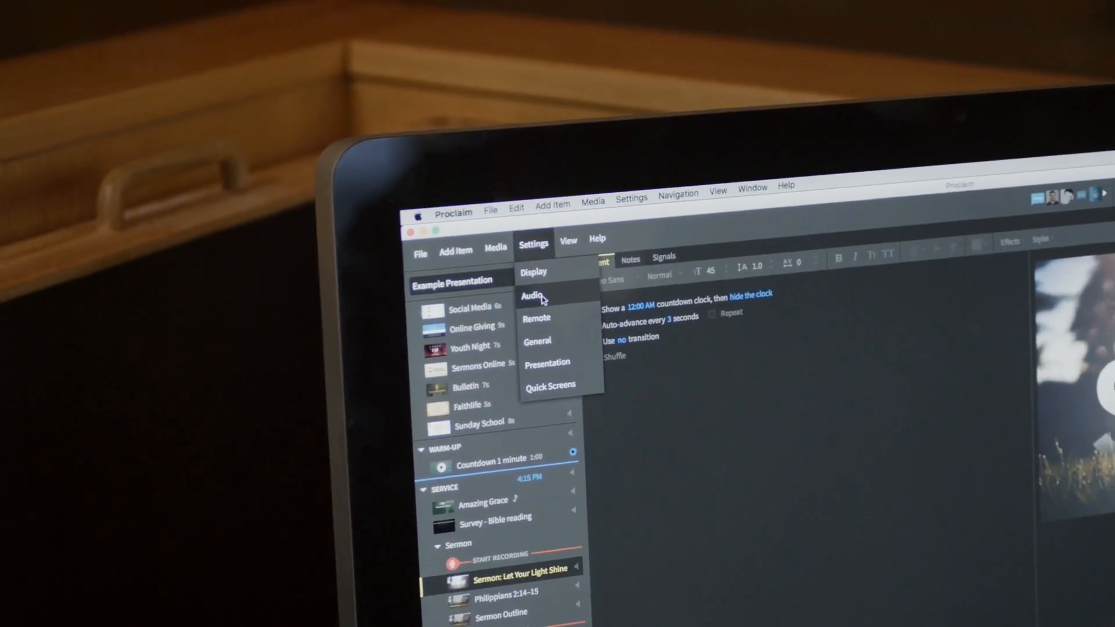
pyautogui.click(532, 295)
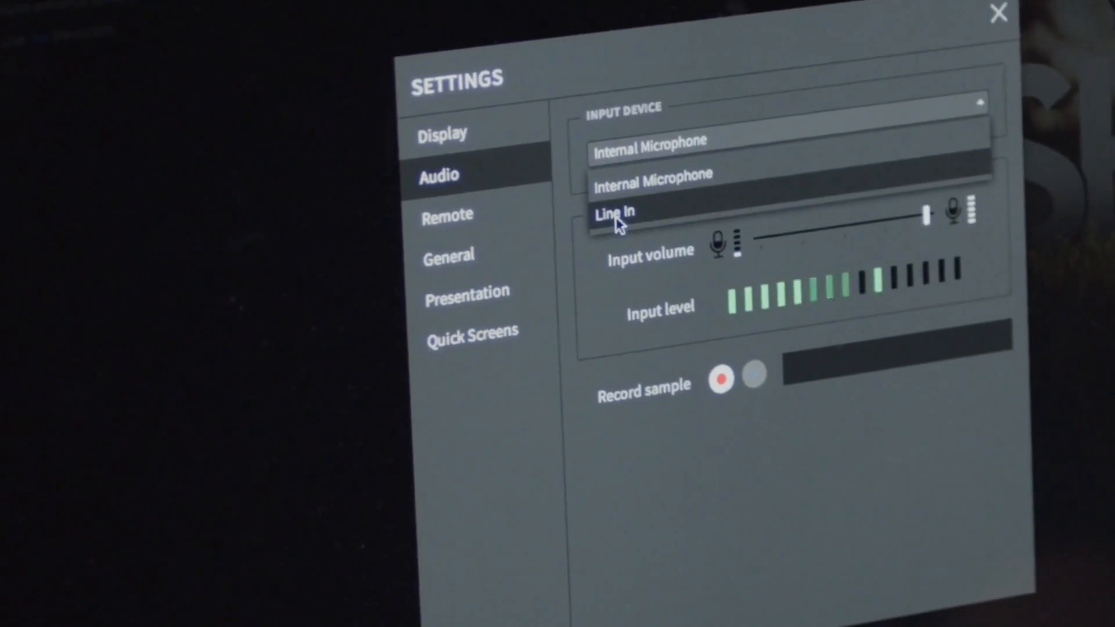
# Step: Choose Line In instead of Internal Microphone as the audio input device
pyautogui.click(614, 214)
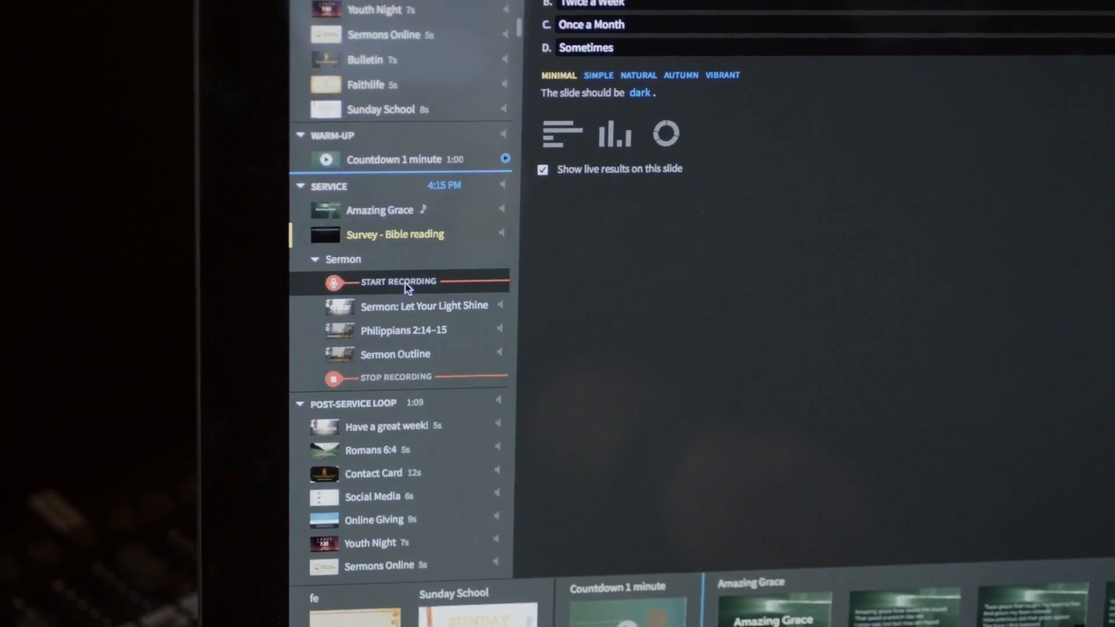
# Step: Select the Start Recording cue in the Sermon group, then view the Sermon Outline slide
pyautogui.click(425, 305)
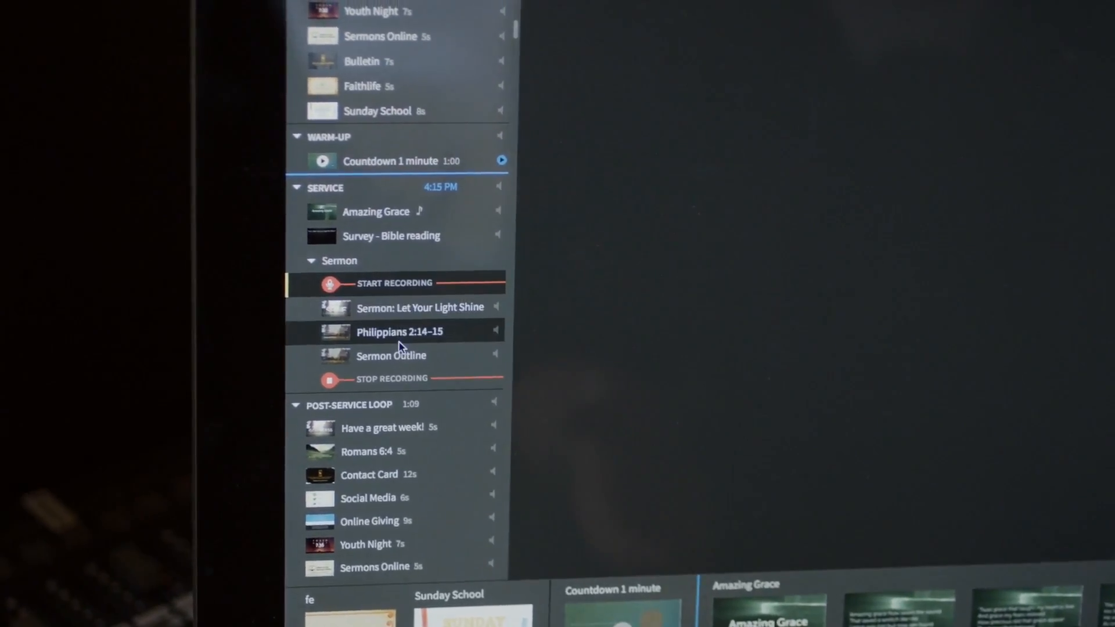
pyautogui.click(390, 356)
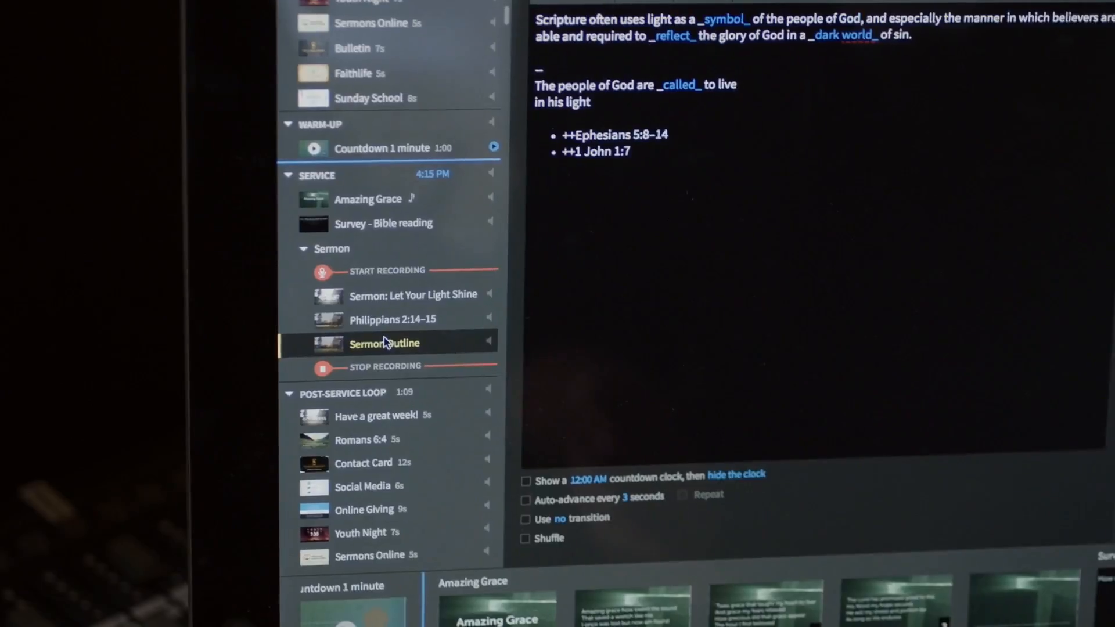